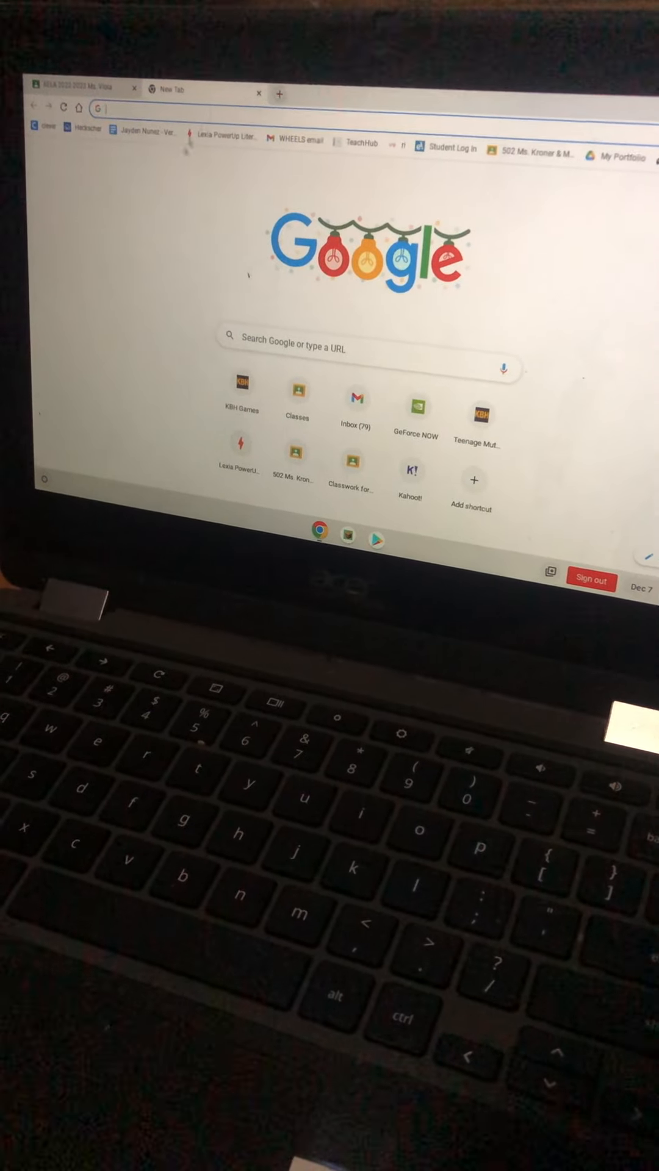
Focus the 'Search Google or type a URL' box so the recent-search suggestions dropdown appears.
left_click(366, 346)
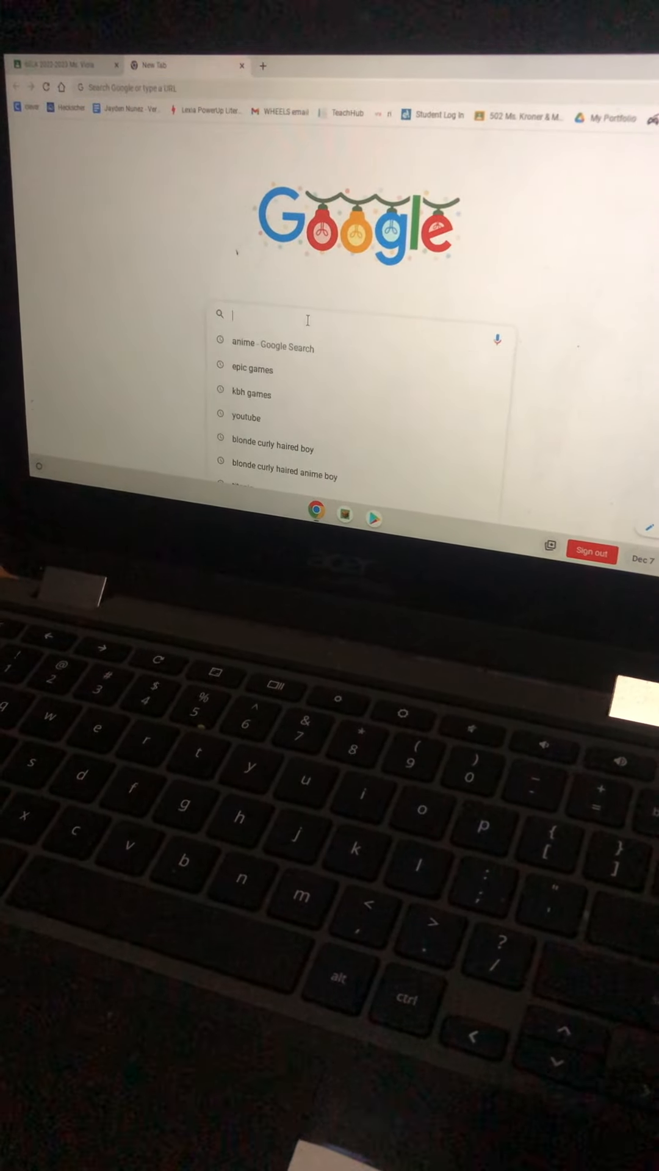